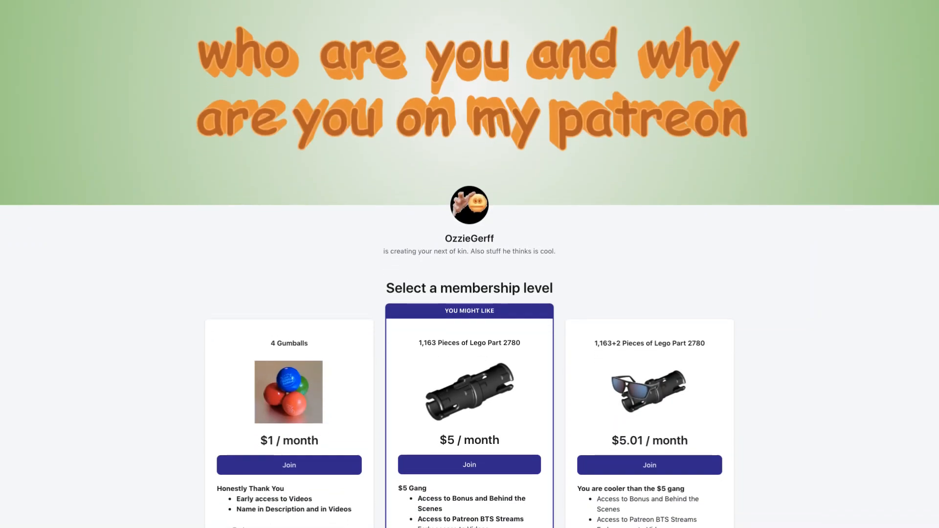
# Scroll past the membership tiers and patron and earnings counts to reveal the About section's welcome message
pyautogui.scroll(-3)
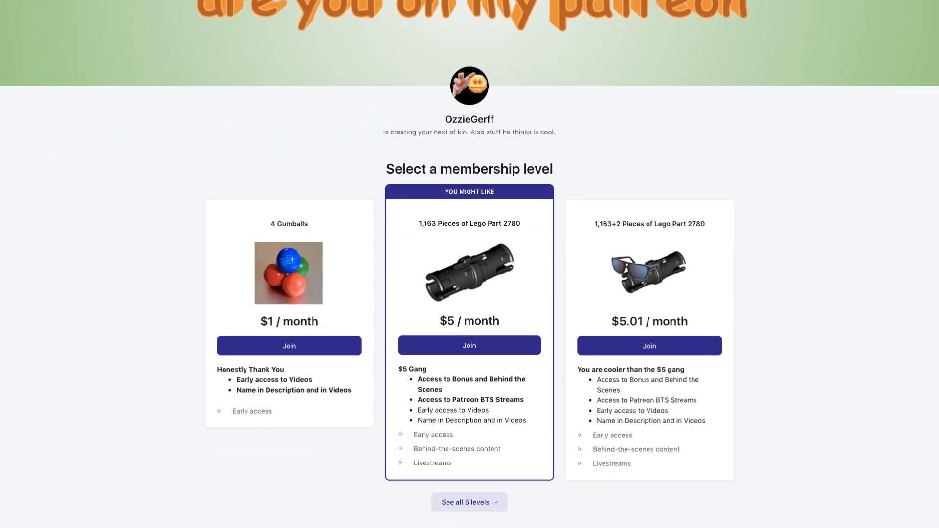
pyautogui.scroll(-3)
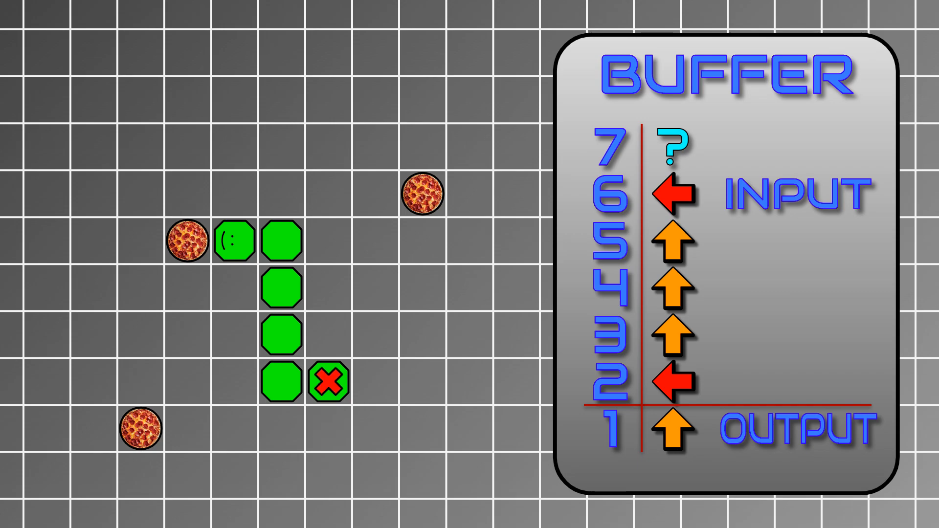
pyautogui.click(328, 381)
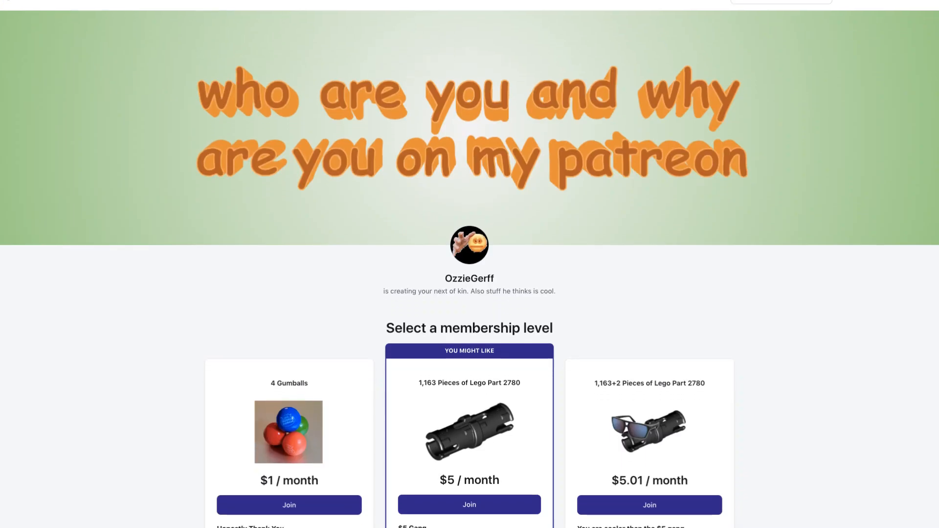
pyautogui.scroll(-3)
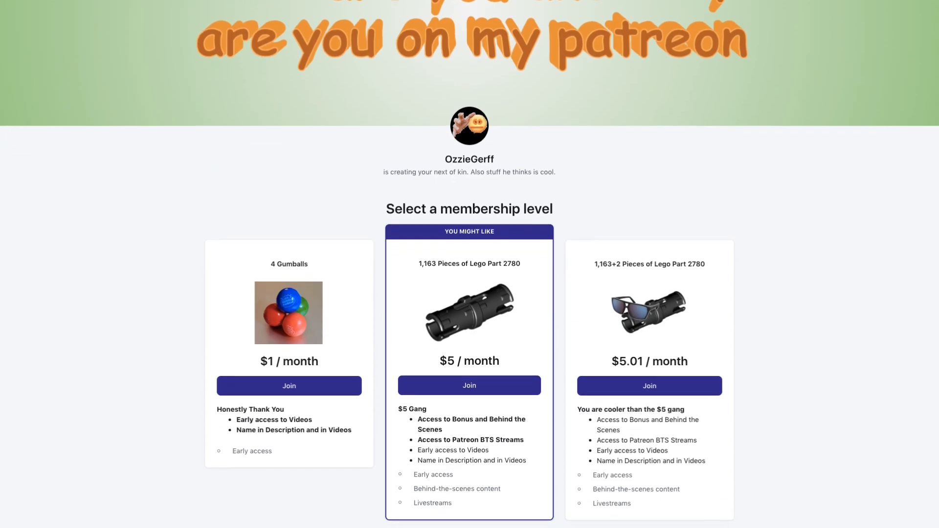
pyautogui.scroll(-3)
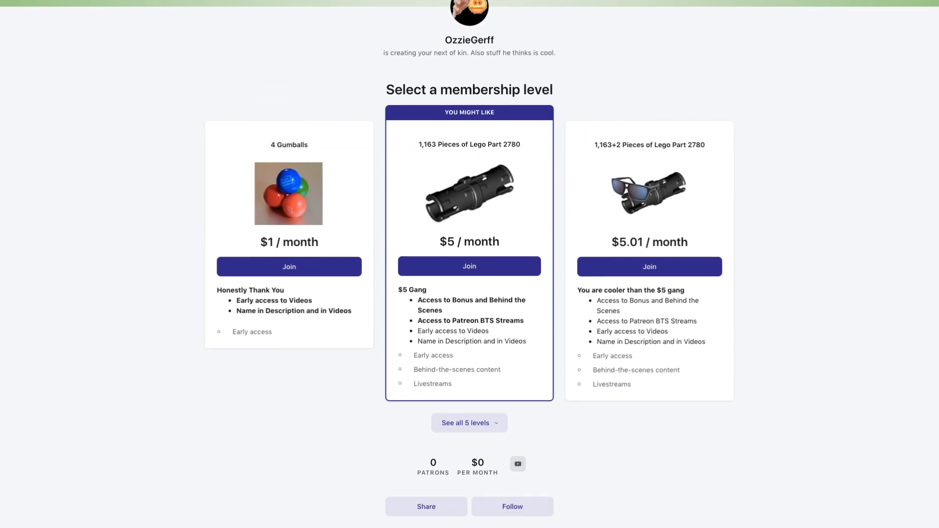
pyautogui.scroll(-3)
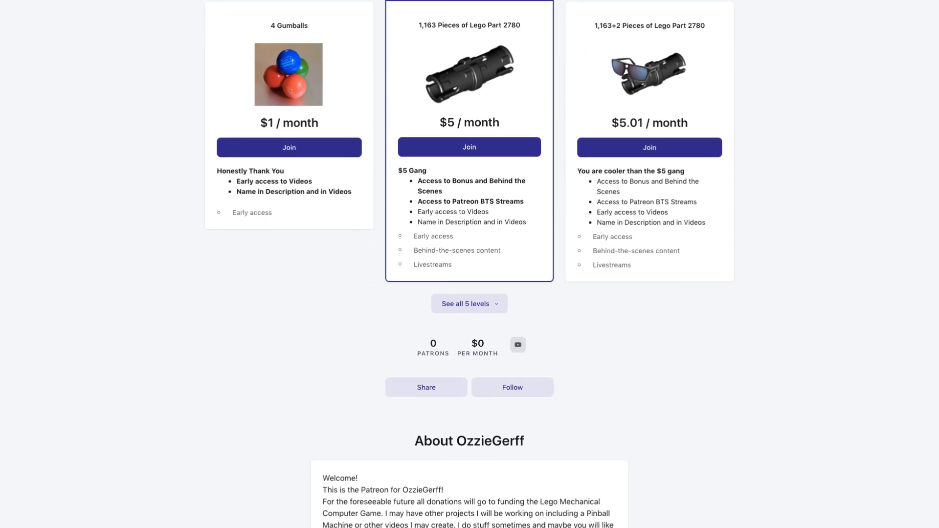